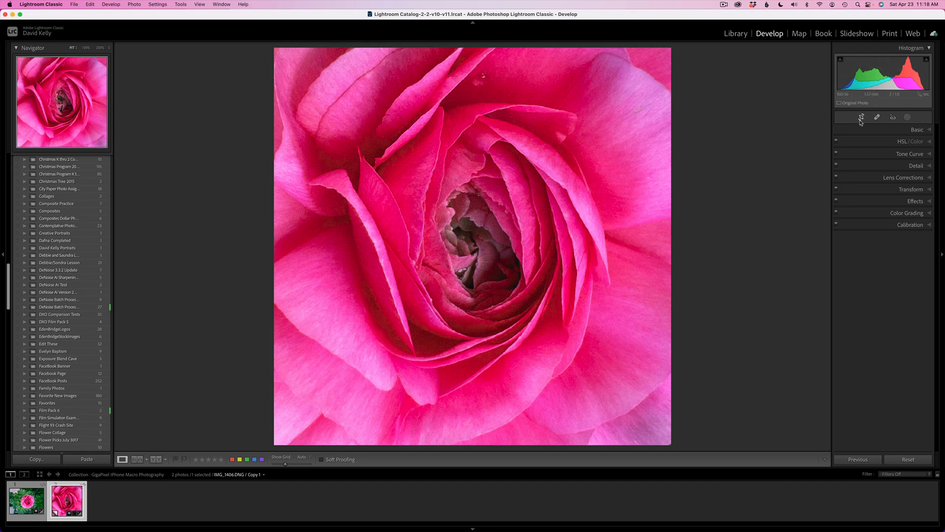
Reveal the full uncropped garden photo with the 1:1 crop rectangle around the rose
{"action": "left_click", "coordinate": [861, 117]}
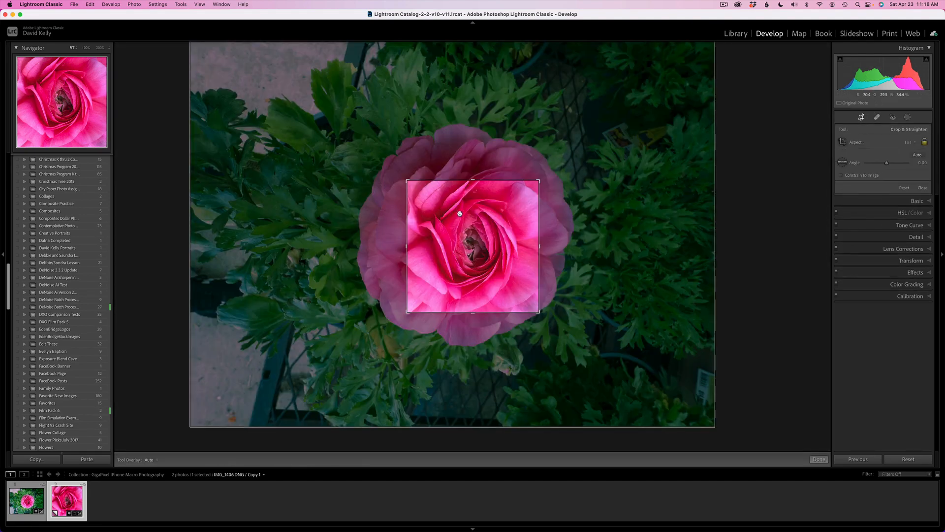
{"action": "mouse_move", "coordinate": [455, 285]}
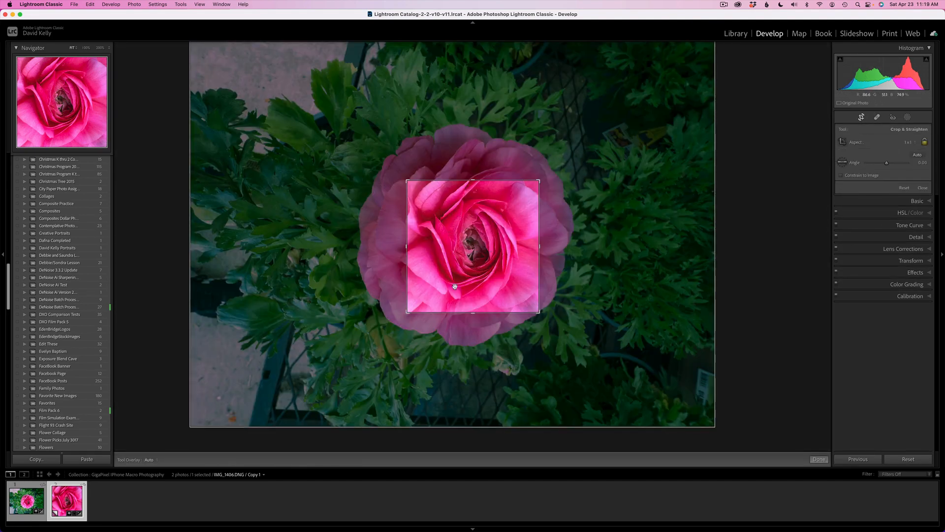
{"action": "mouse_move", "coordinate": [312, 218]}
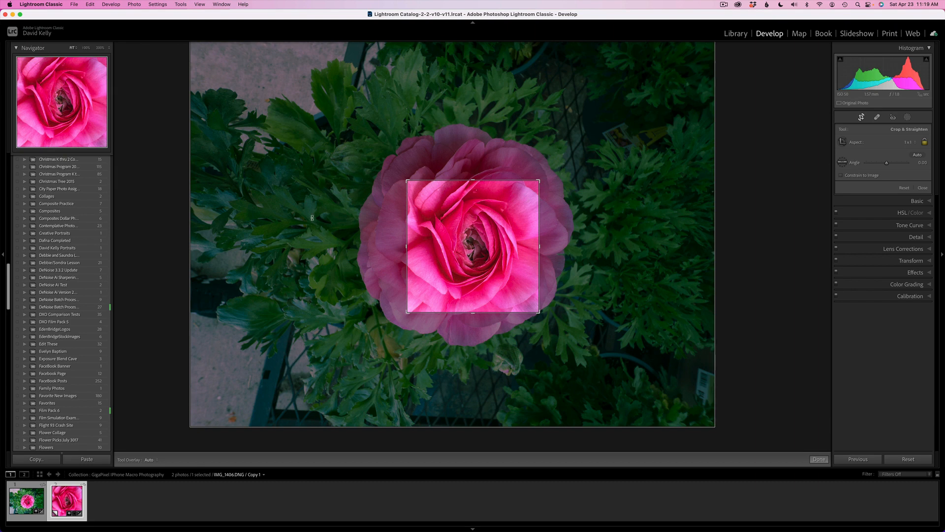
{"action": "mouse_move", "coordinate": [361, 232]}
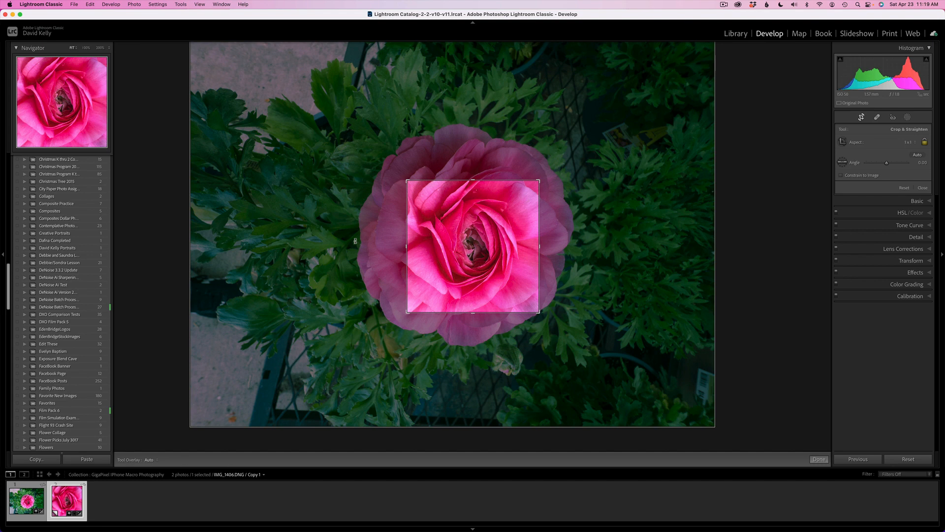
{"action": "mouse_move", "coordinate": [604, 202]}
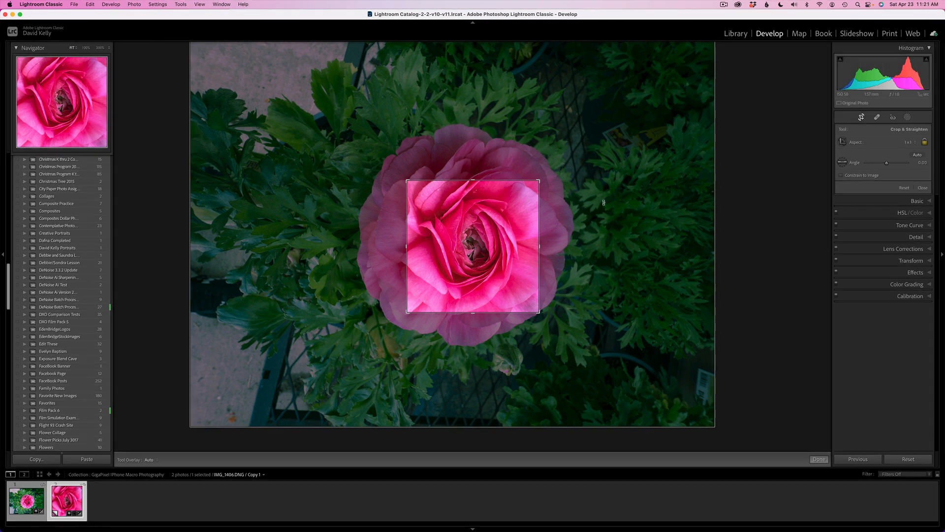
{"action": "mouse_move", "coordinate": [803, 184]}
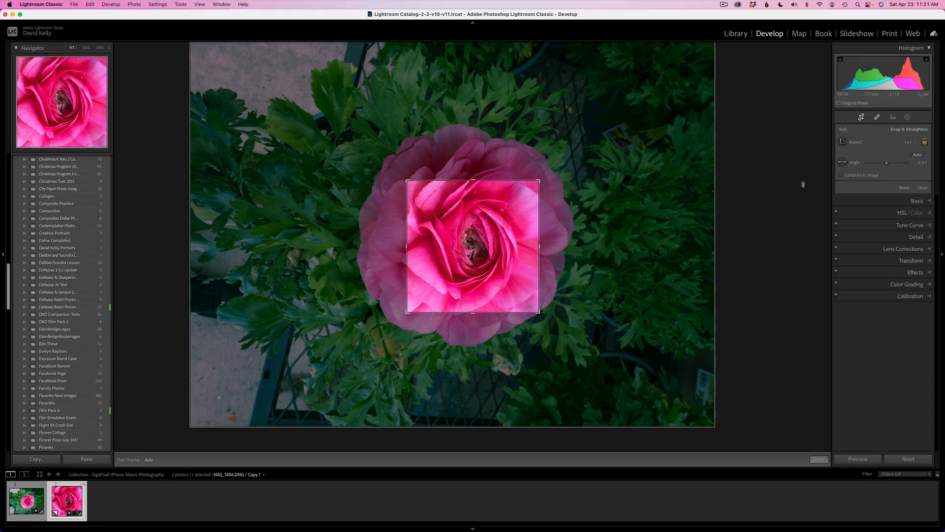
{"action": "mouse_move", "coordinate": [862, 126]}
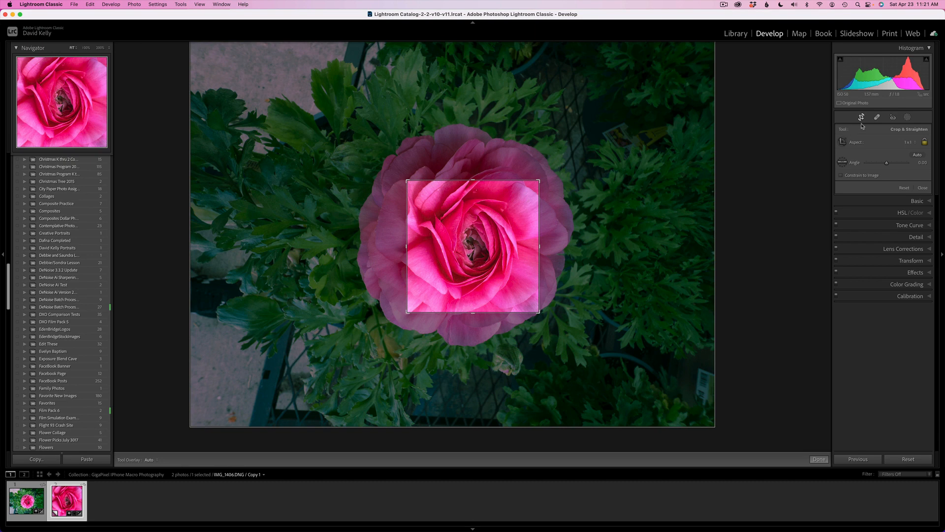
Finish cropping so only the tight square rose close-up is displayed
{"action": "left_click", "coordinate": [818, 458]}
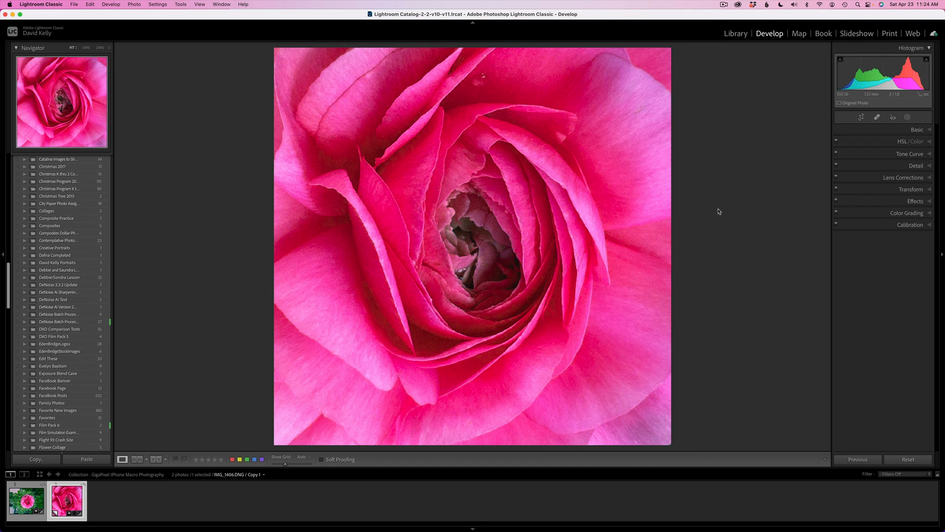
{"action": "mouse_move", "coordinate": [733, 341]}
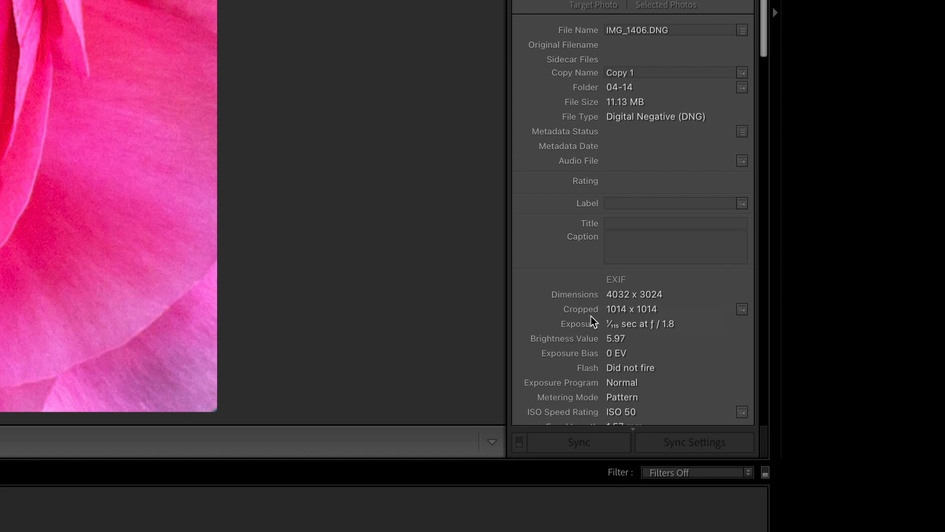
{"action": "mouse_move", "coordinate": [634, 319]}
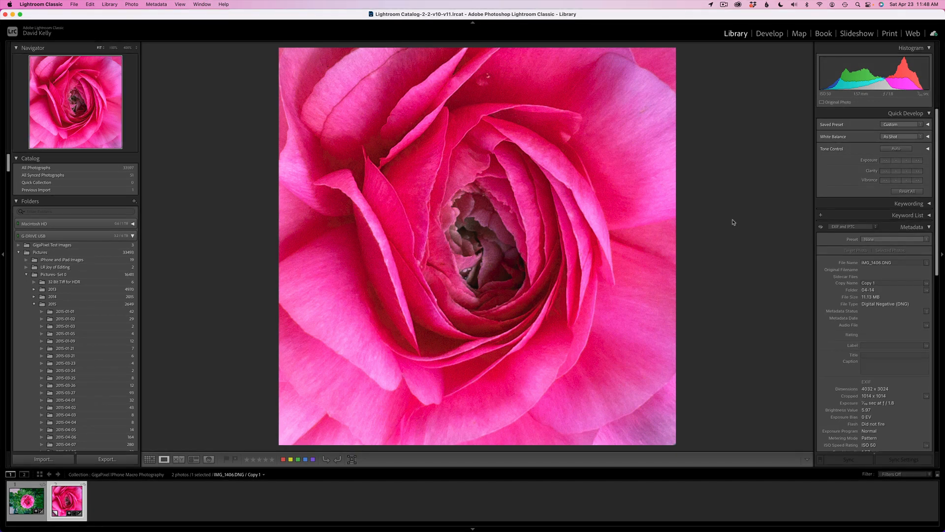
Edit the rose copy in Gigapixel AI as a TIFF, ProPhoto RGB, 16 bits/component
{"action": "right_click", "coordinate": [476, 230]}
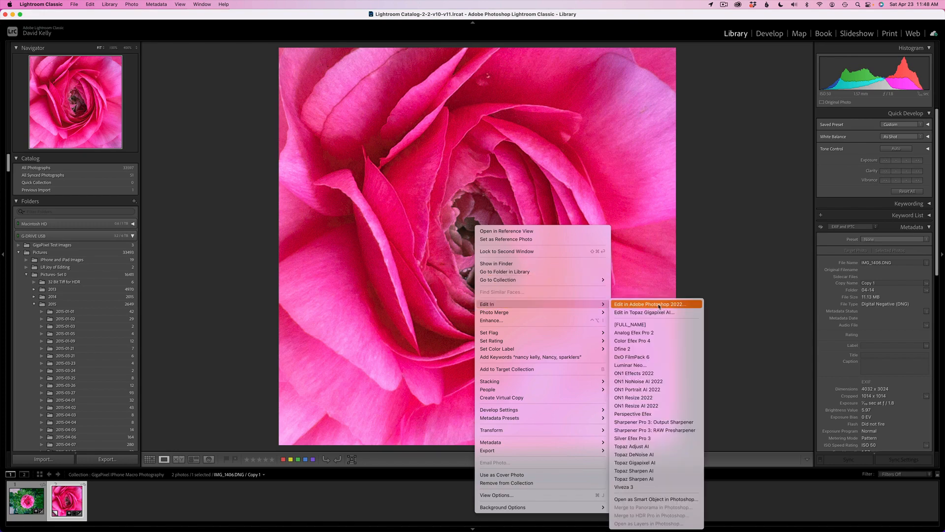
{"action": "mouse_move", "coordinate": [656, 462]}
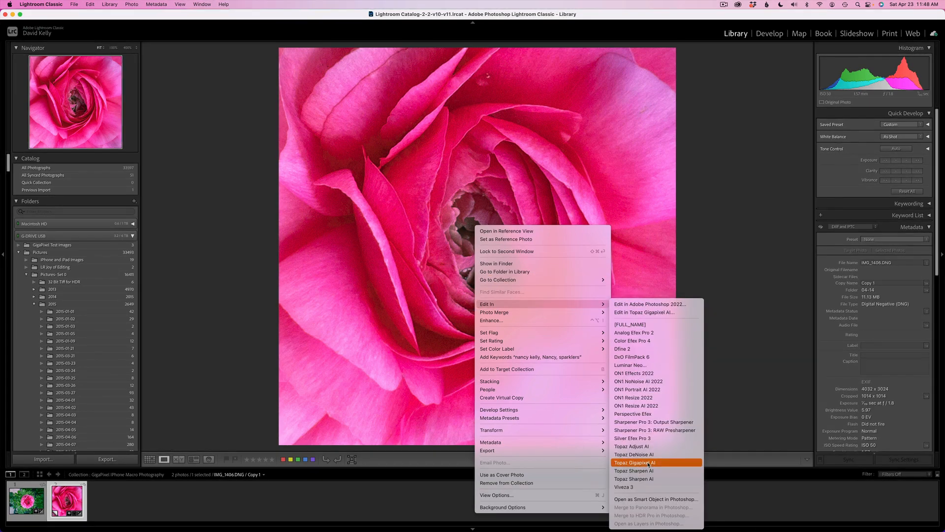
{"action": "left_click", "coordinate": [634, 462]}
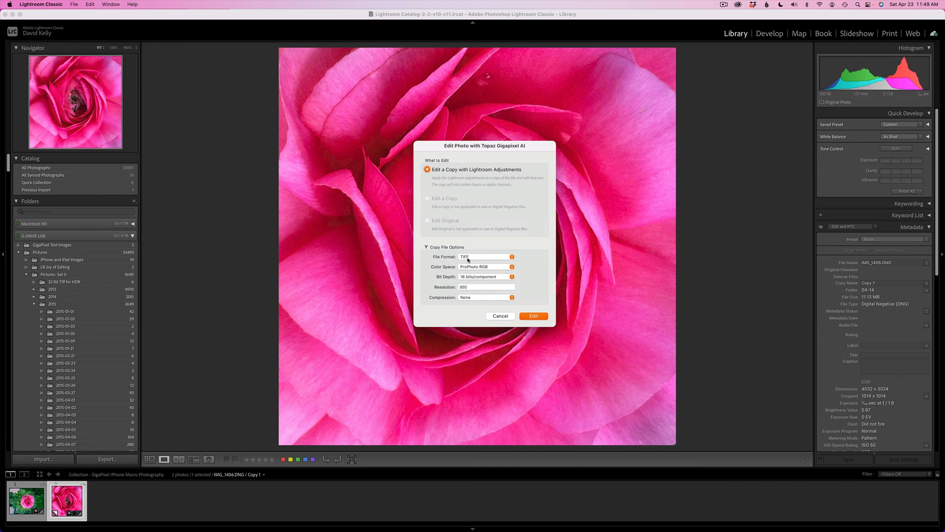
{"action": "mouse_move", "coordinate": [476, 271]}
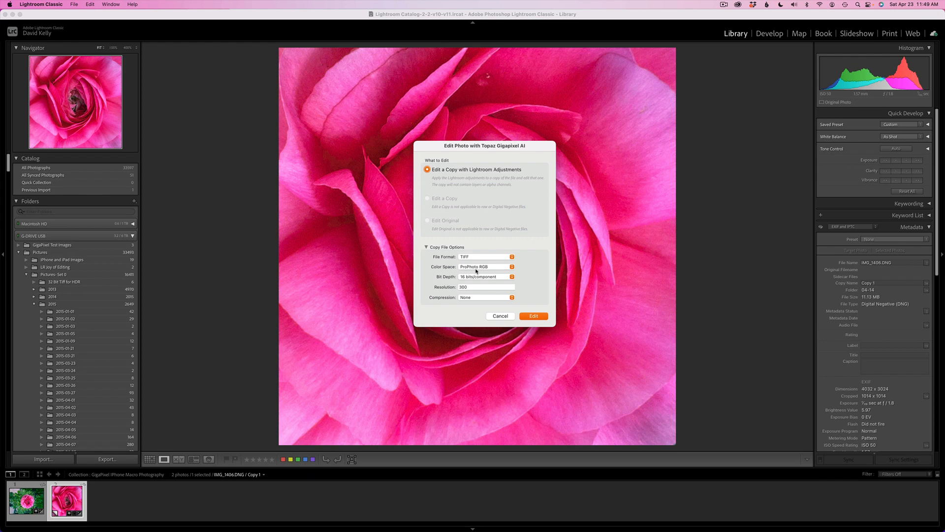
{"action": "left_click", "coordinate": [486, 266]}
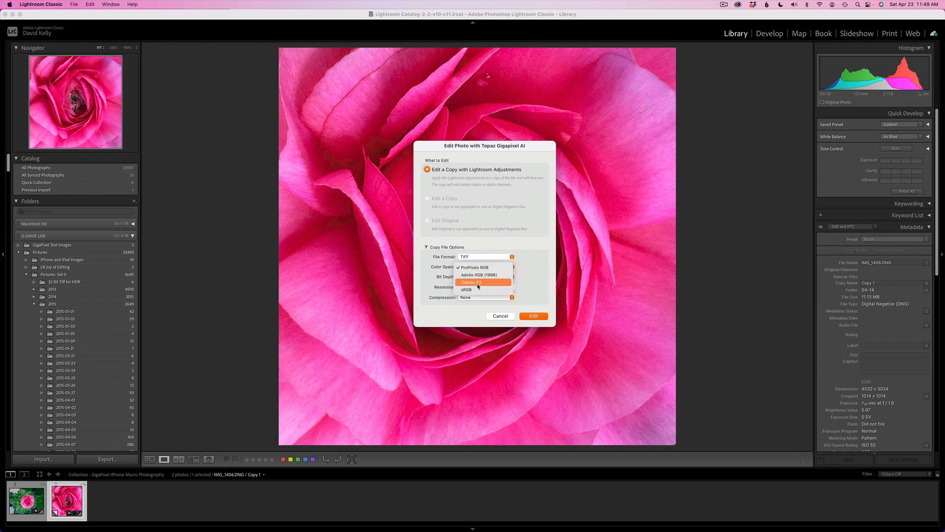
{"action": "mouse_move", "coordinate": [481, 274]}
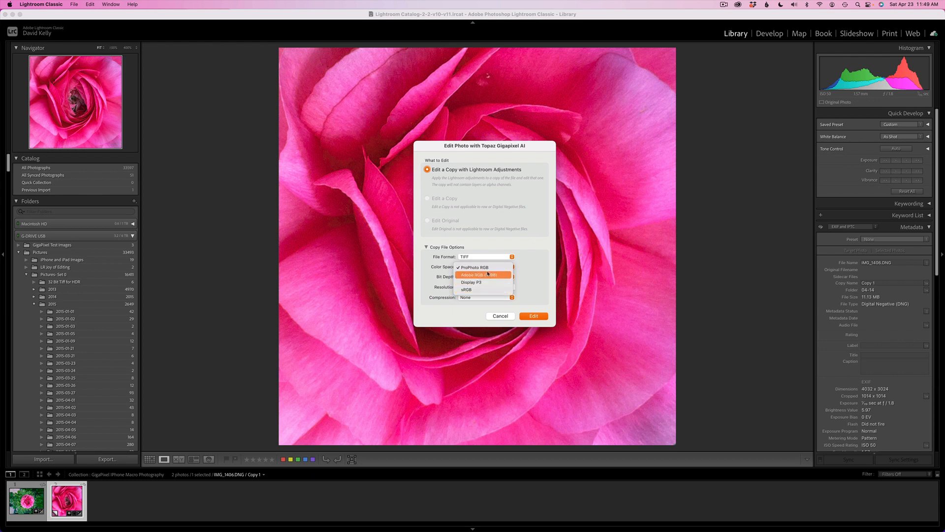
{"action": "left_click", "coordinate": [475, 267]}
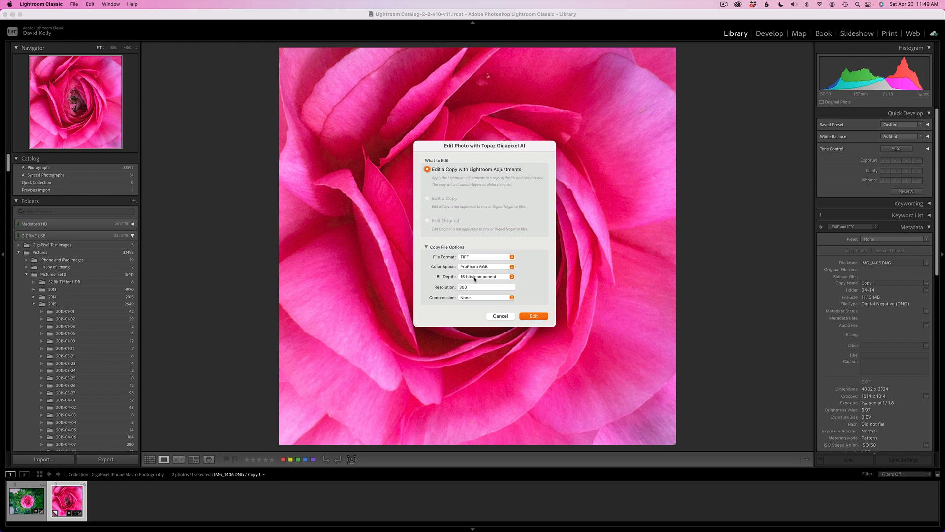
{"action": "left_click", "coordinate": [485, 277]}
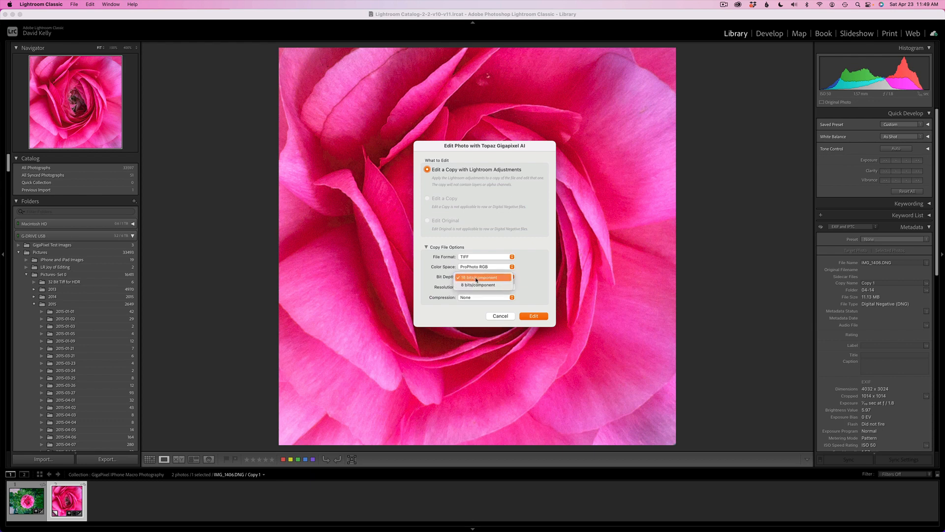
{"action": "left_click", "coordinate": [478, 277]}
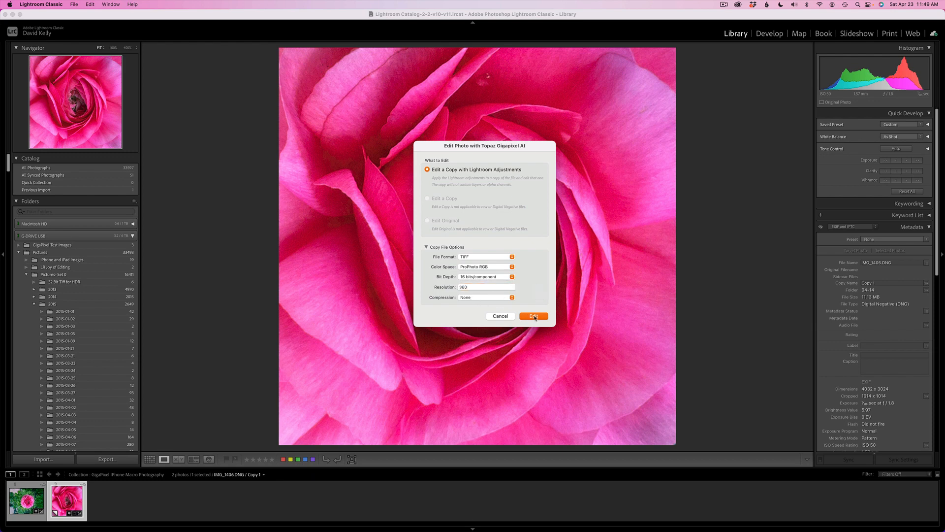
{"action": "left_click", "coordinate": [532, 316]}
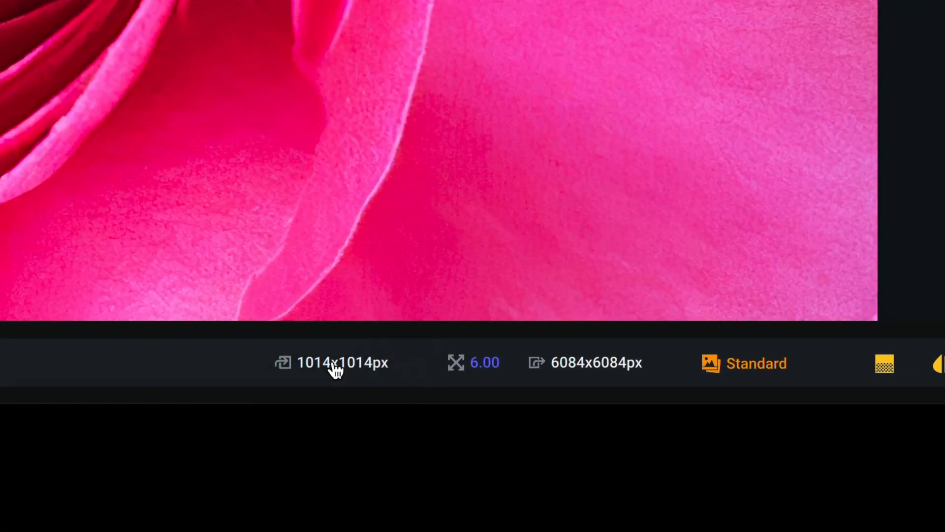
{"action": "mouse_move", "coordinate": [352, 377]}
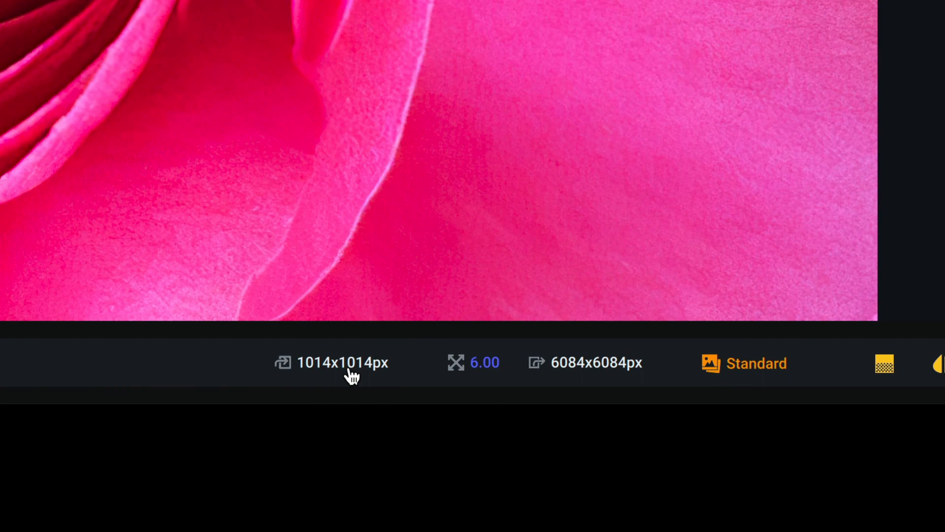
{"action": "mouse_move", "coordinate": [410, 373]}
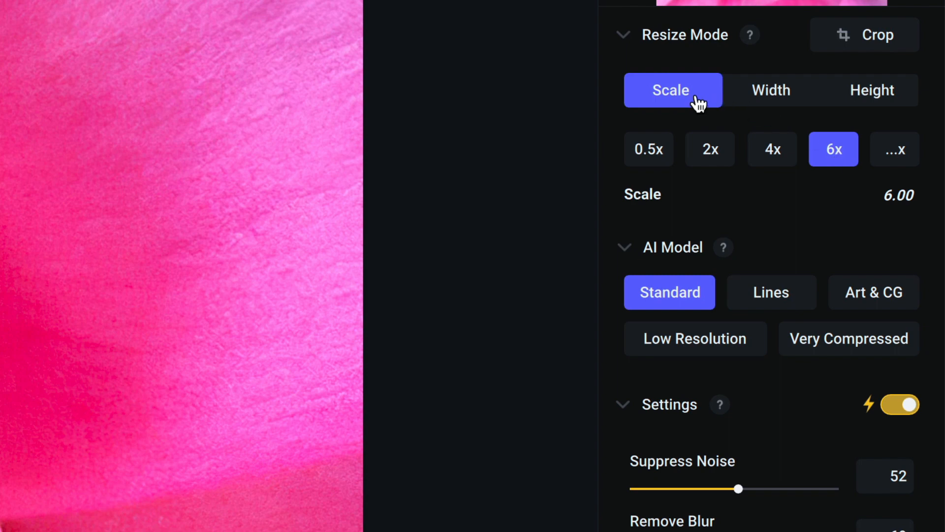
{"action": "mouse_move", "coordinate": [805, 97]}
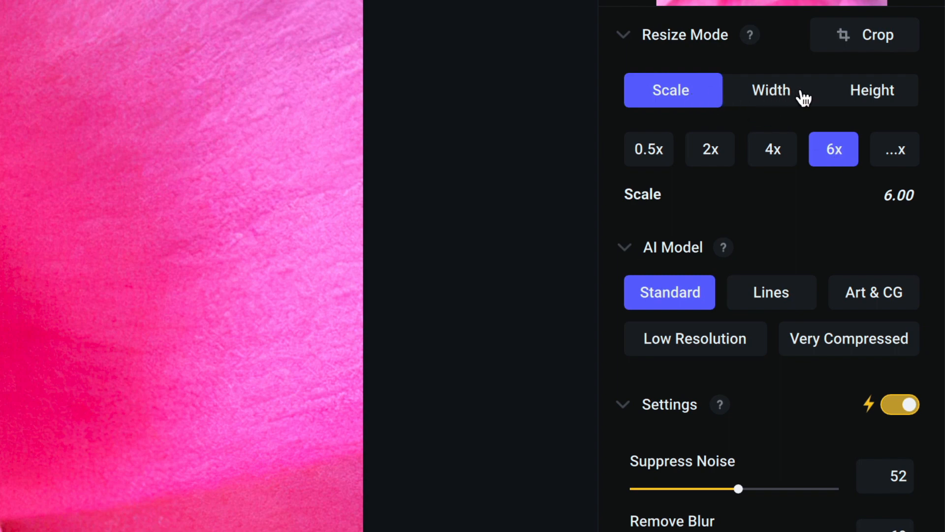
{"action": "mouse_move", "coordinate": [778, 100]}
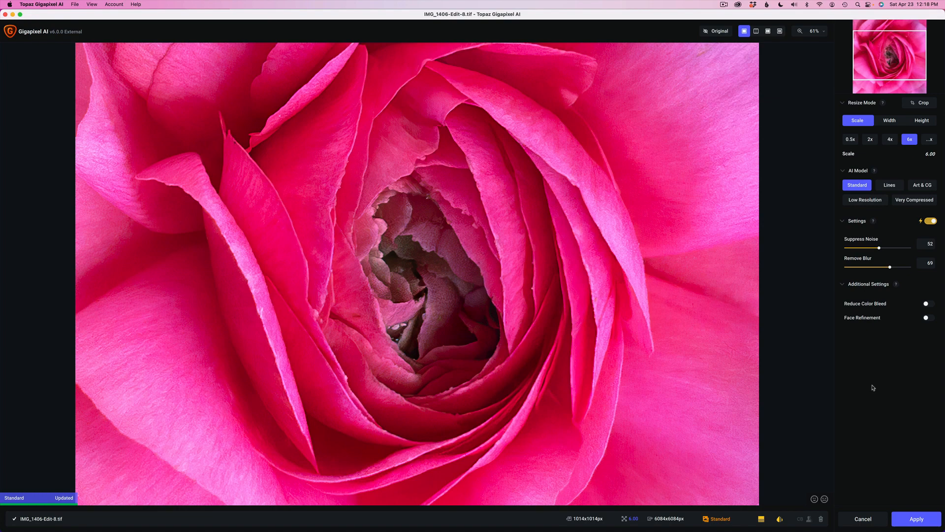
{"action": "mouse_move", "coordinate": [868, 377]}
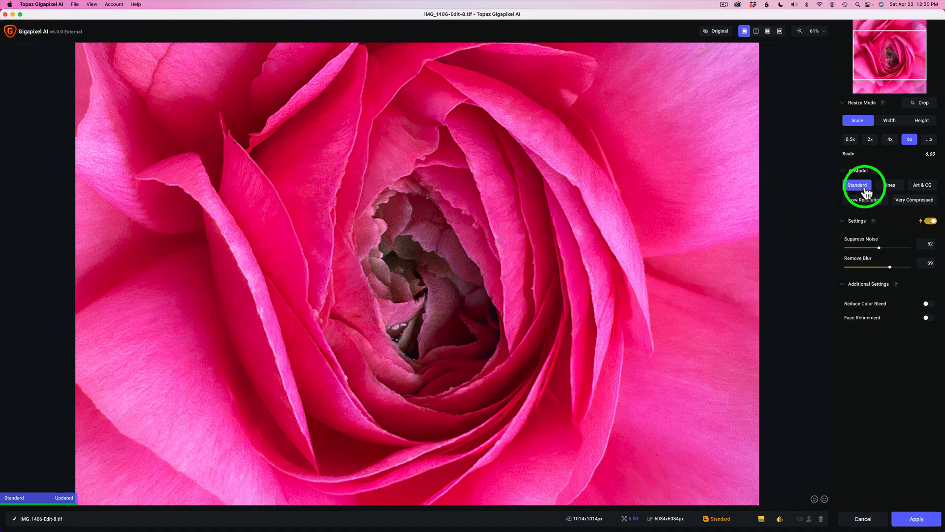
{"action": "mouse_move", "coordinate": [889, 187]}
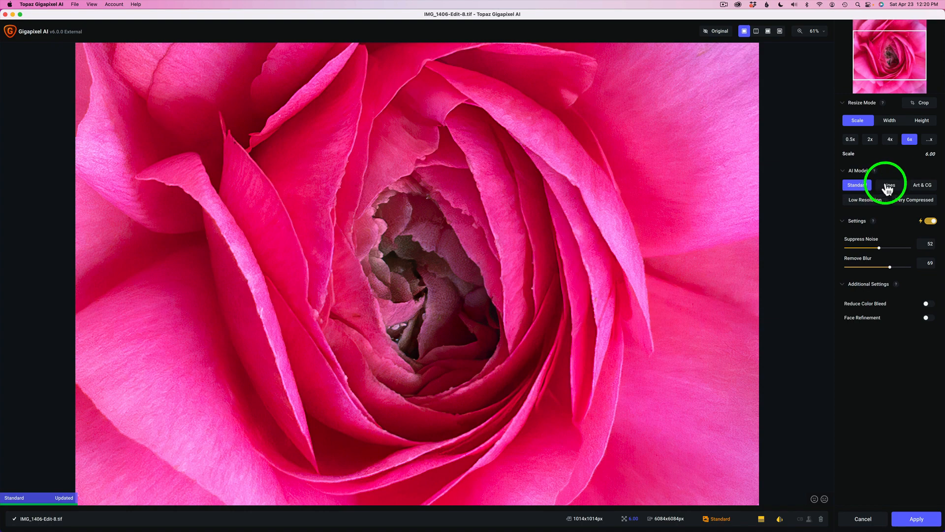
{"action": "mouse_move", "coordinate": [908, 203]}
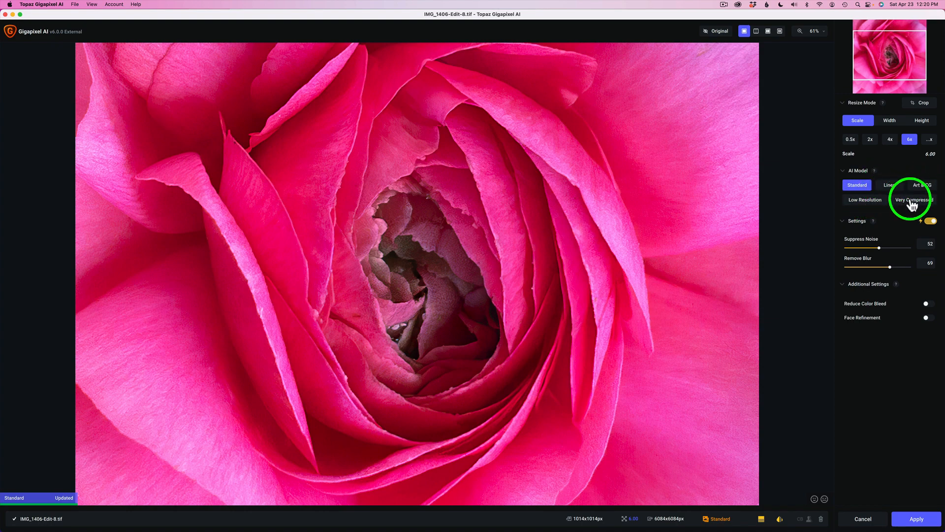
Keep the Standard model at 6x with Suppress Noise 29 and Remove Blur 80
{"action": "left_click", "coordinate": [857, 185]}
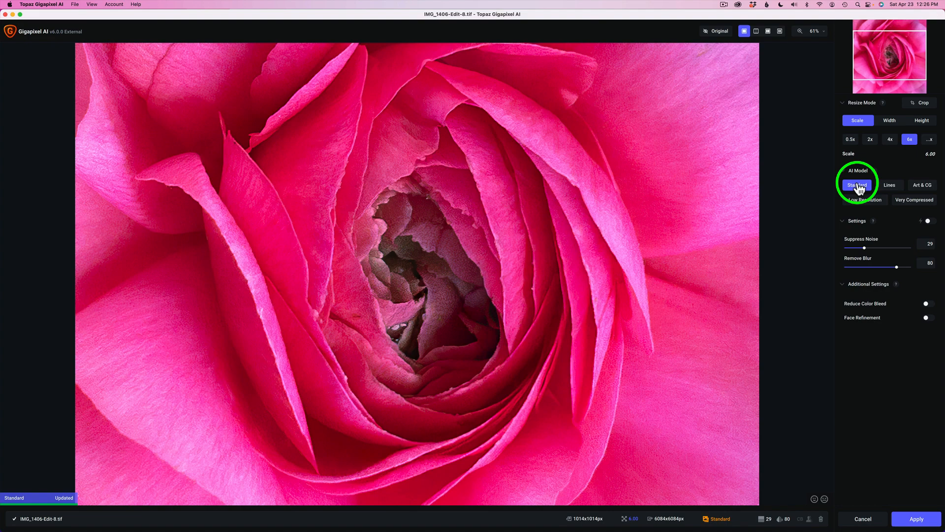
{"action": "mouse_move", "coordinate": [907, 202]}
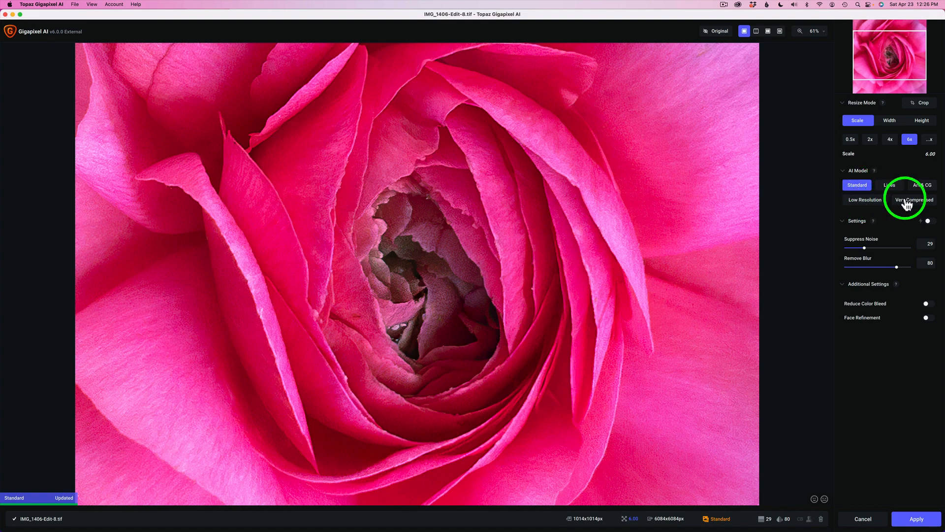
{"action": "mouse_move", "coordinate": [890, 185]}
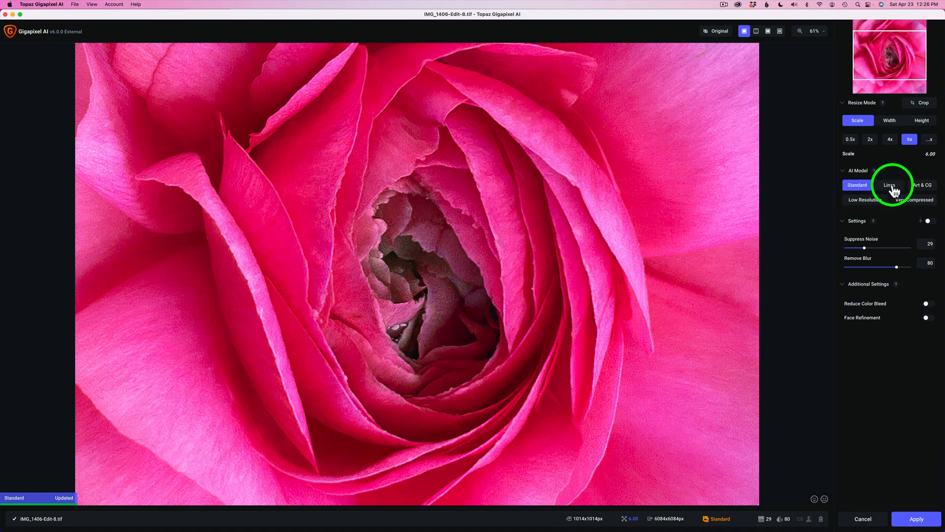
{"action": "mouse_move", "coordinate": [923, 185]}
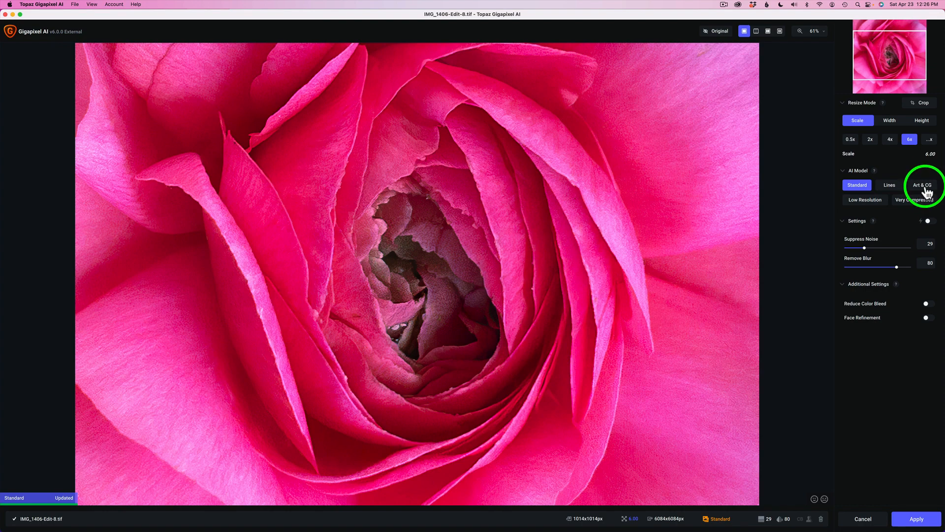
{"action": "mouse_move", "coordinate": [814, 73]}
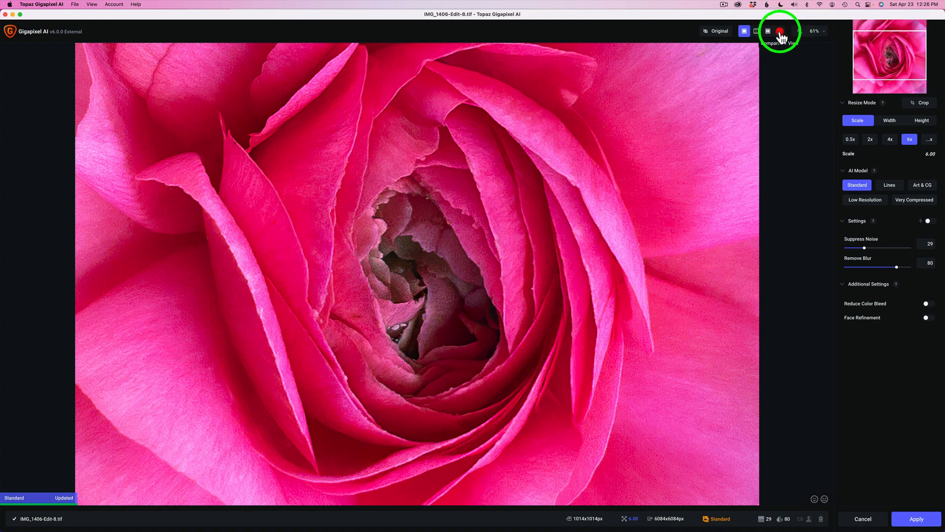
Choose Low Resolution from the model comparison and view it split against the original
{"action": "left_click", "coordinate": [780, 30]}
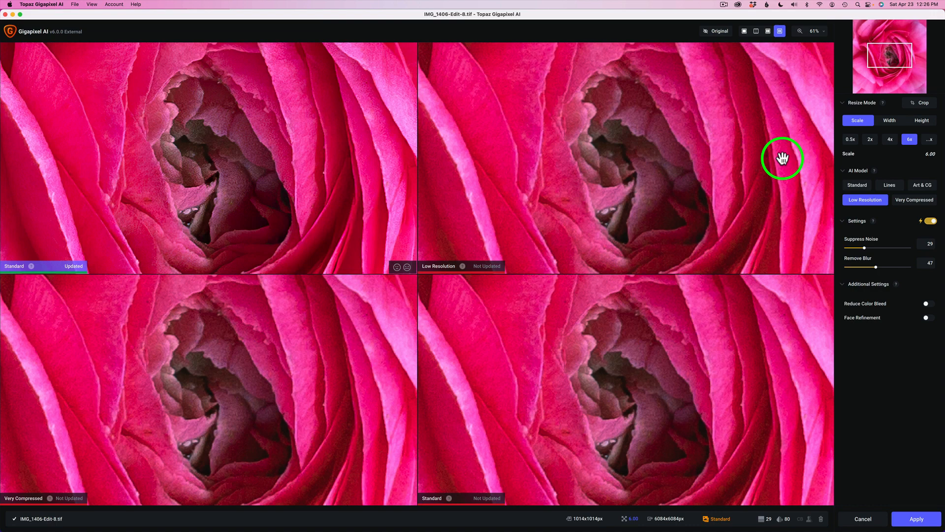
{"action": "left_click", "coordinate": [744, 30]}
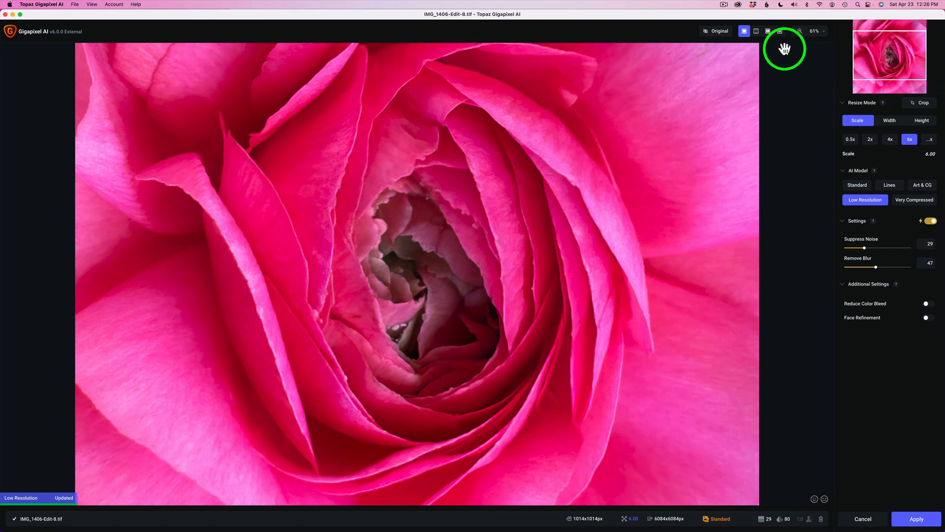
{"action": "left_click", "coordinate": [756, 31]}
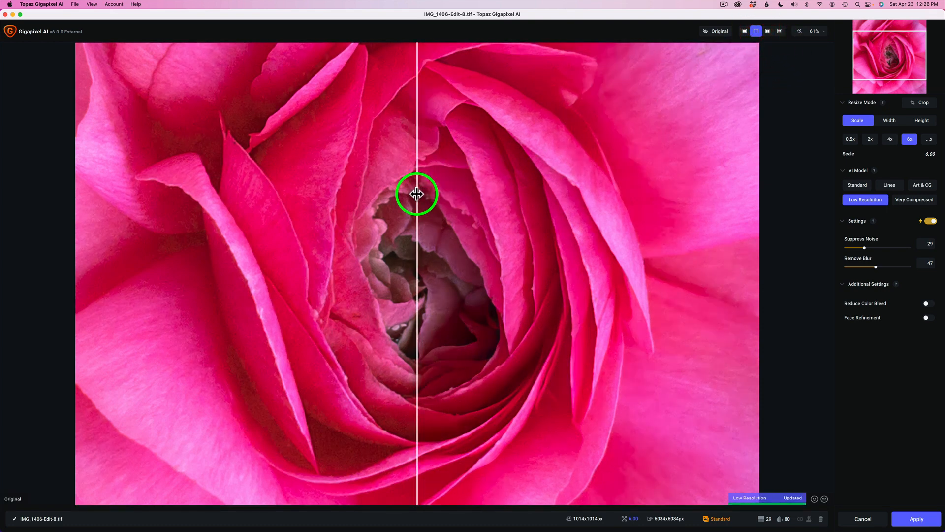
{"action": "mouse_move", "coordinate": [415, 212]}
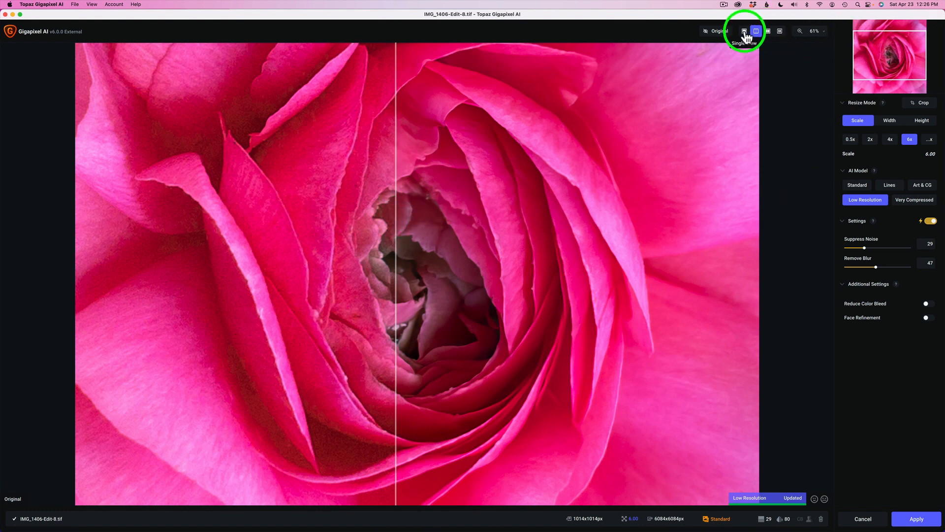
Try Low Resolution and Very Compressed, then return to Standard with Suppress Noise 70, Remove Blur 69
{"action": "left_click", "coordinate": [743, 31]}
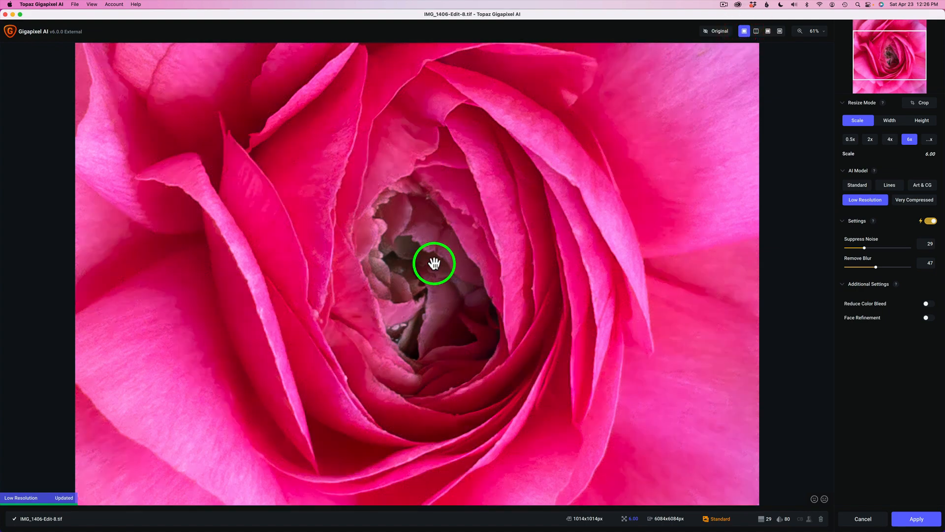
{"action": "mouse_move", "coordinate": [438, 260]}
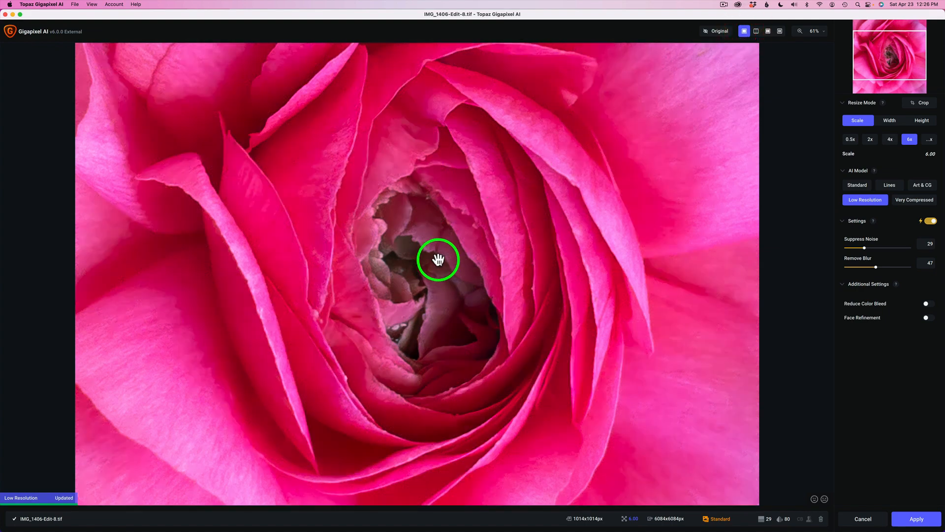
{"action": "left_click", "coordinate": [717, 30]}
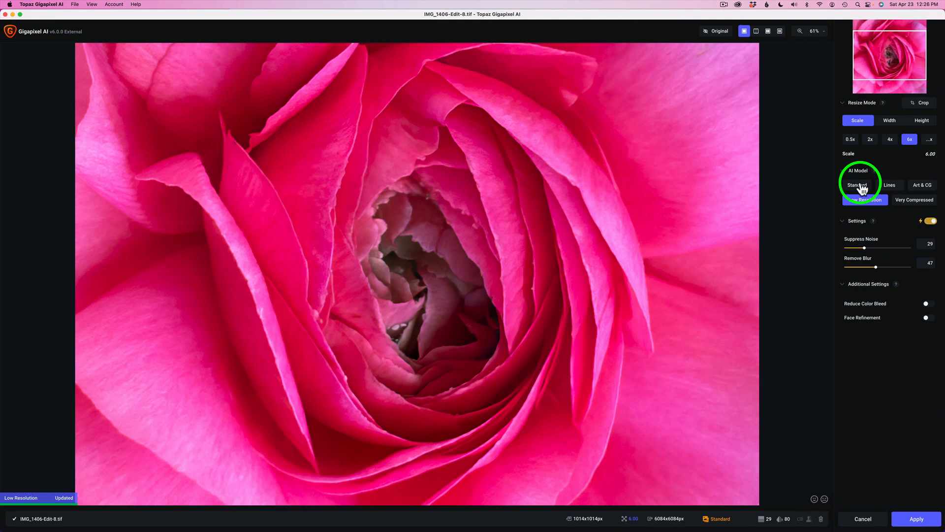
{"action": "left_click", "coordinate": [857, 185]}
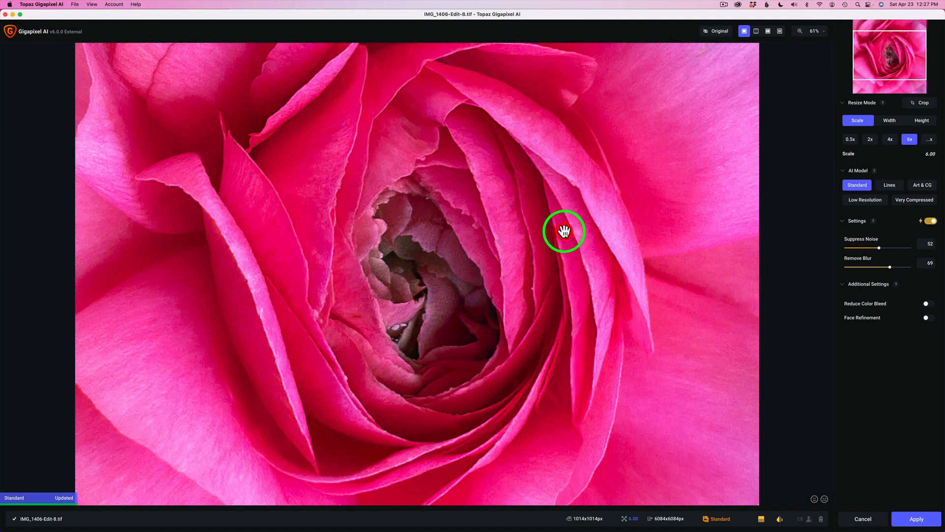
{"action": "left_click", "coordinate": [865, 200]}
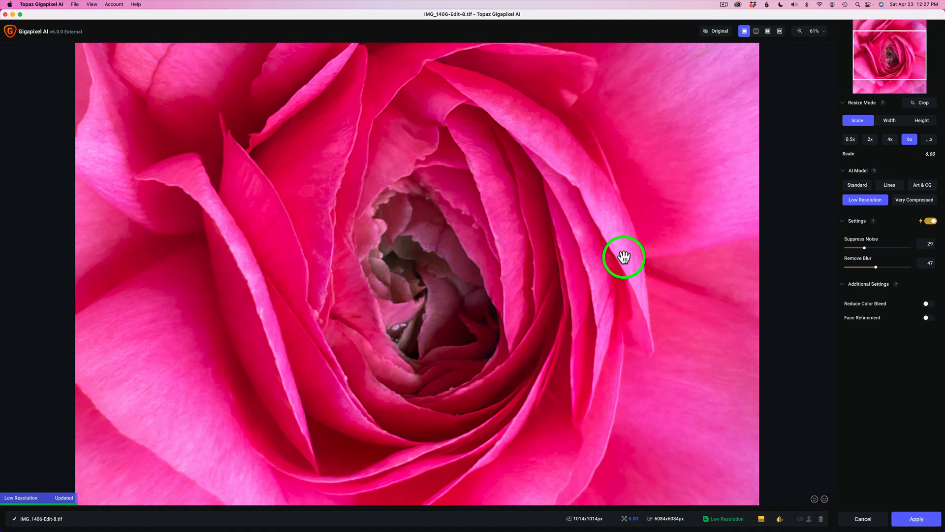
{"action": "mouse_move", "coordinate": [922, 202]}
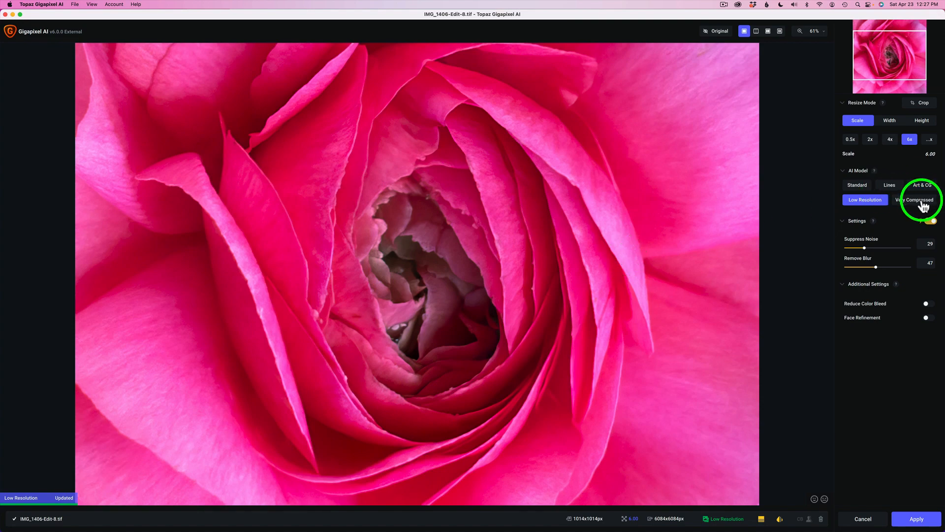
{"action": "left_click", "coordinate": [914, 199]}
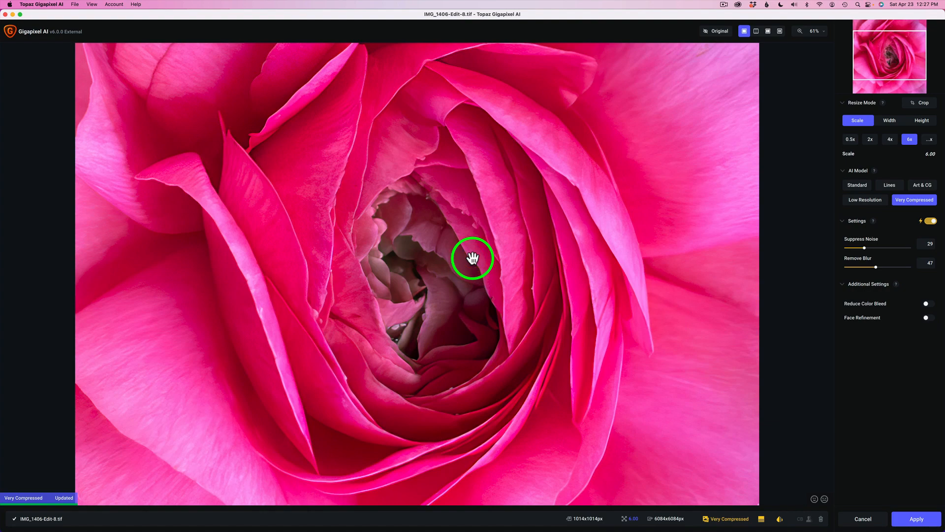
{"action": "mouse_move", "coordinate": [860, 191]}
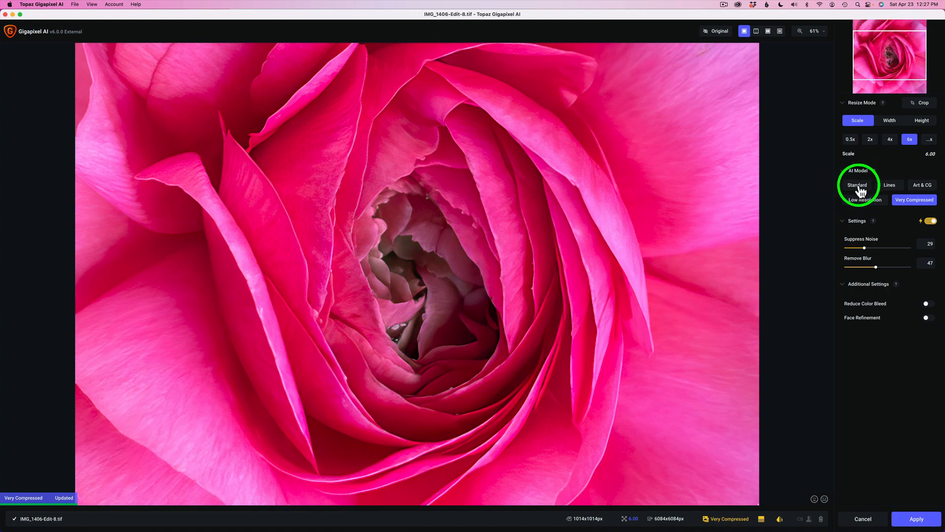
{"action": "left_click", "coordinate": [857, 184]}
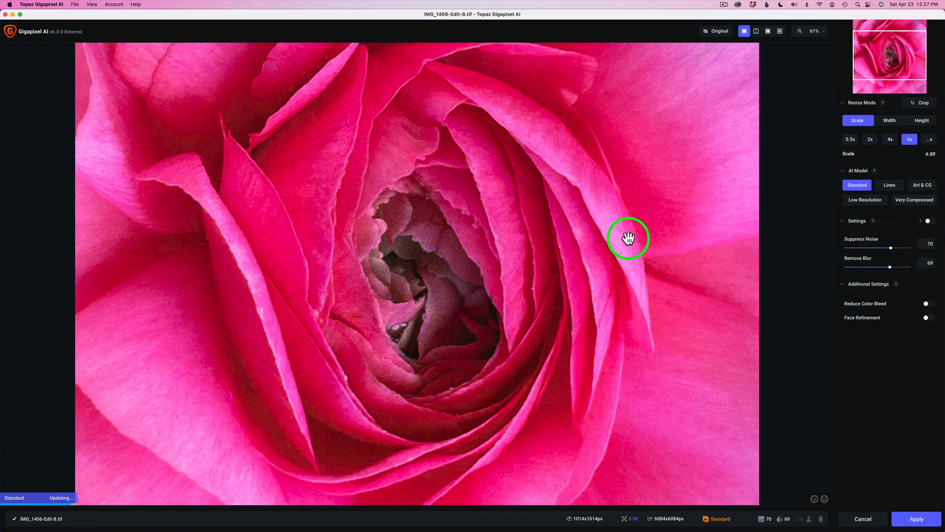
{"action": "left_click", "coordinate": [716, 31]}
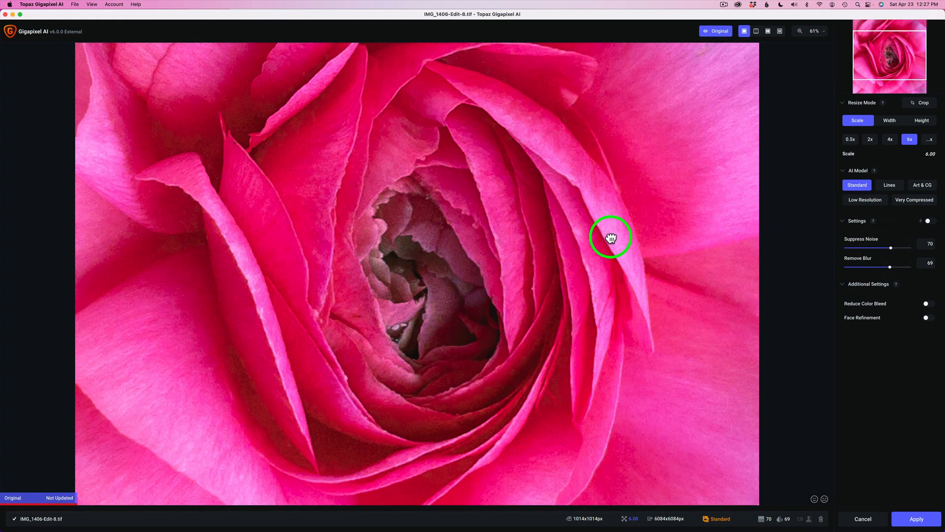
{"action": "left_click", "coordinate": [716, 31]}
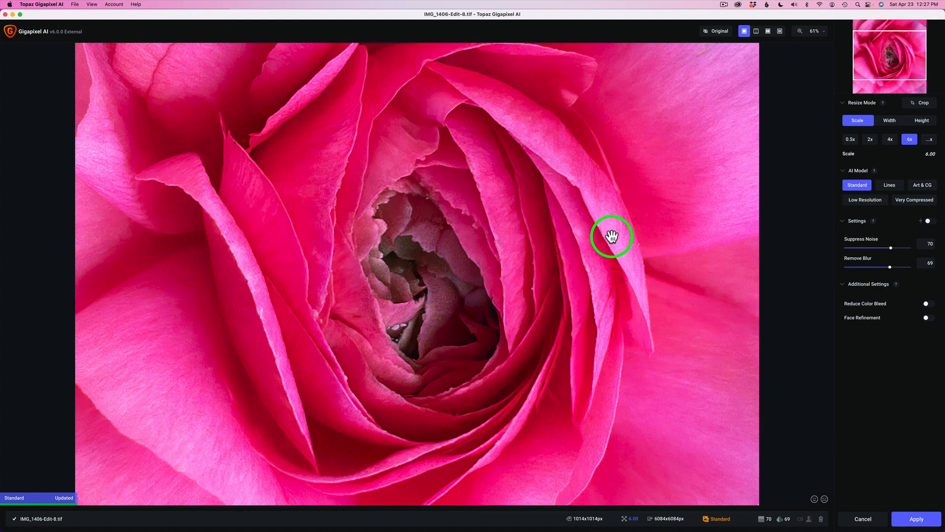
{"action": "mouse_move", "coordinate": [935, 96]}
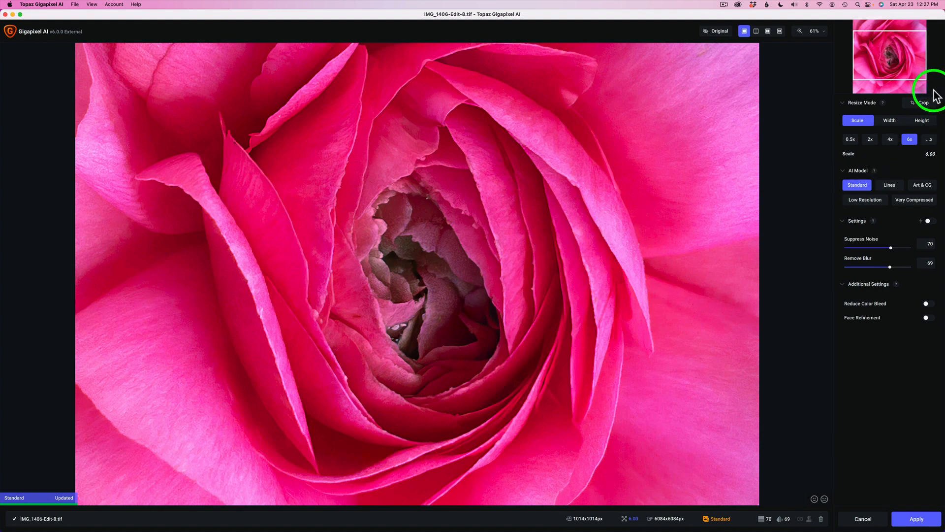
{"action": "mouse_move", "coordinate": [895, 65]}
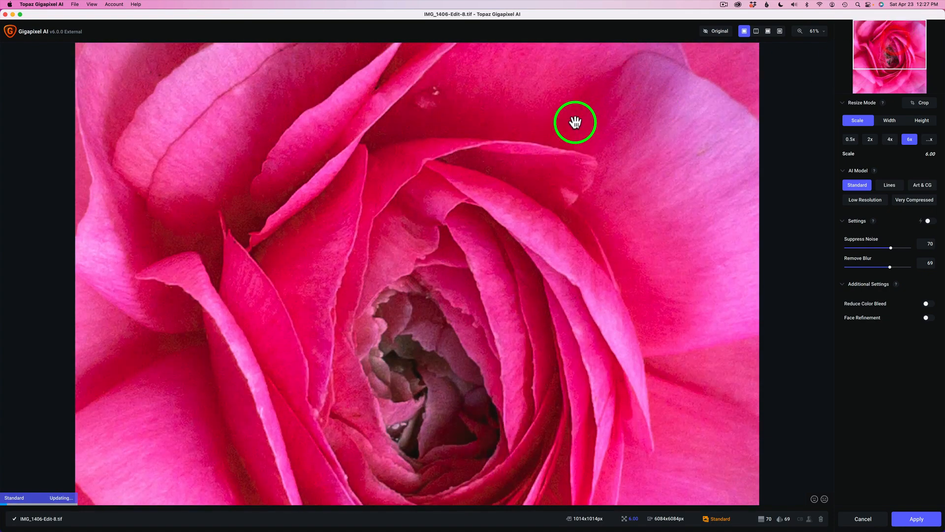
{"action": "mouse_move", "coordinate": [522, 145]}
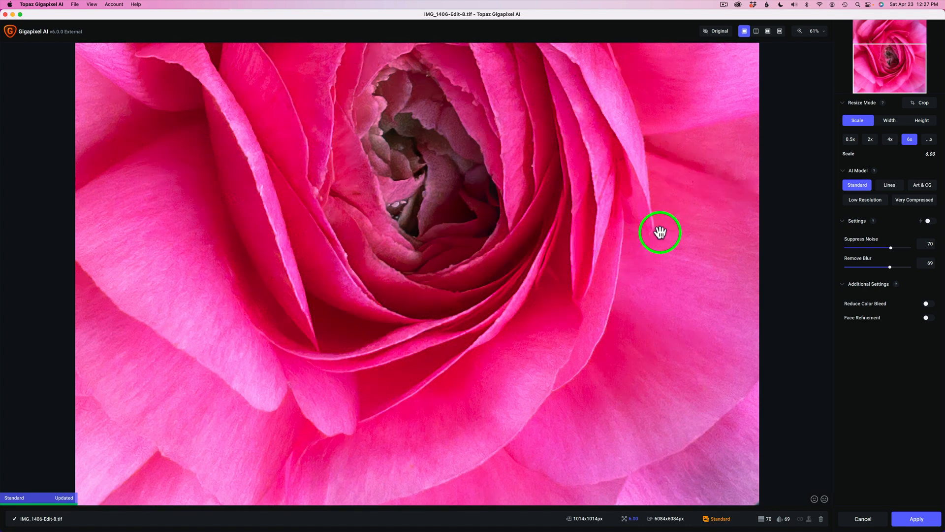
{"action": "mouse_move", "coordinate": [649, 232]}
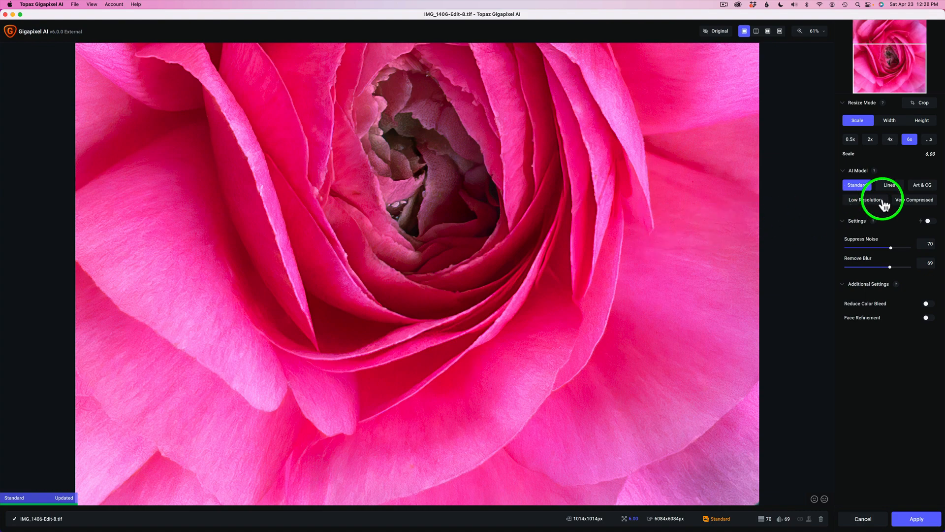
Settle on the Standard model with Remove Blur 90 and apply the 6x upscale
{"action": "left_click", "coordinate": [867, 200]}
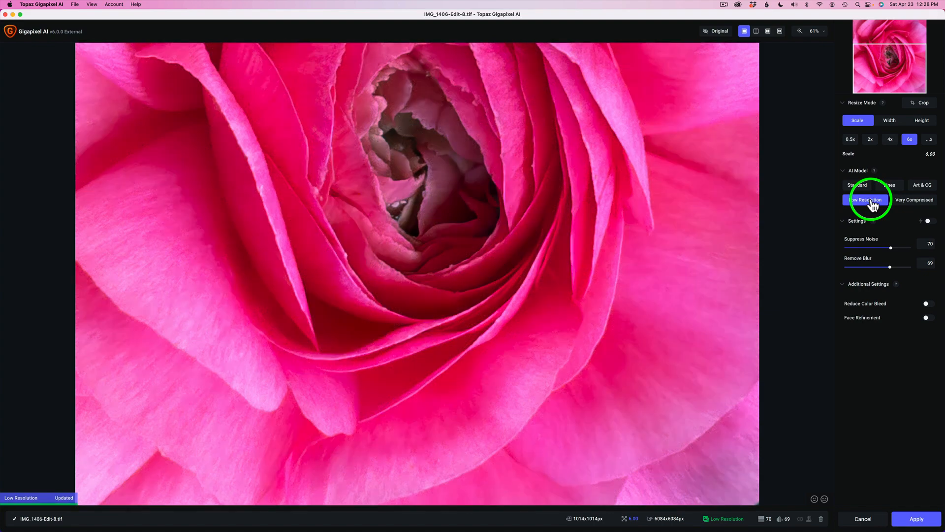
{"action": "mouse_move", "coordinate": [892, 270]}
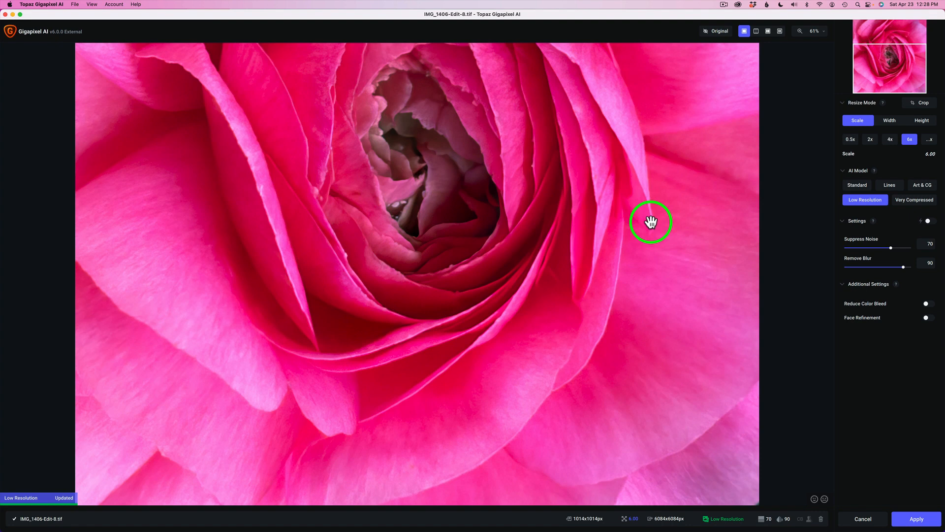
{"action": "left_click", "coordinate": [856, 185]}
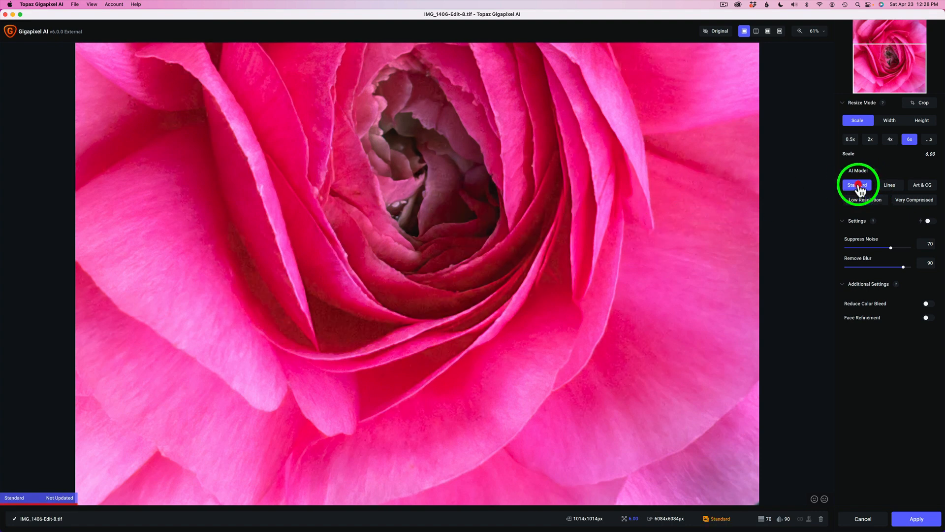
{"action": "left_click", "coordinate": [856, 185]}
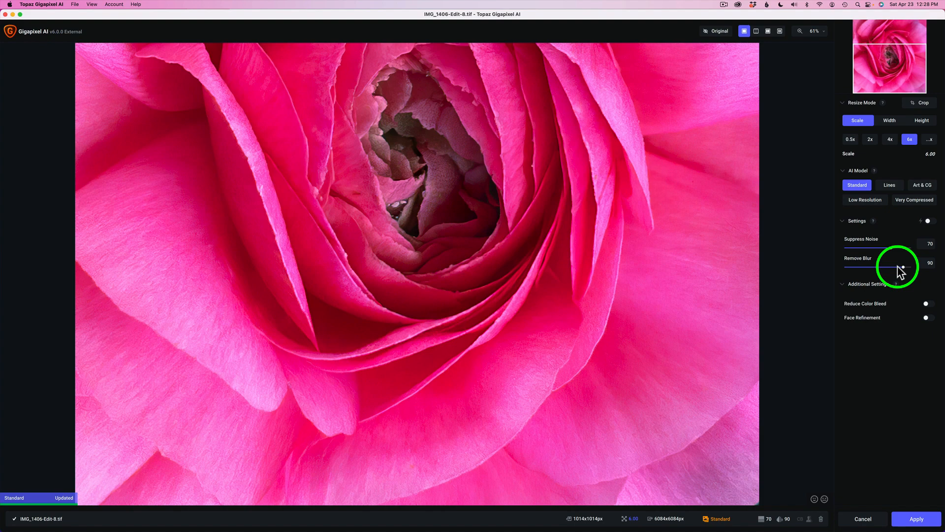
{"action": "mouse_move", "coordinate": [939, 466]}
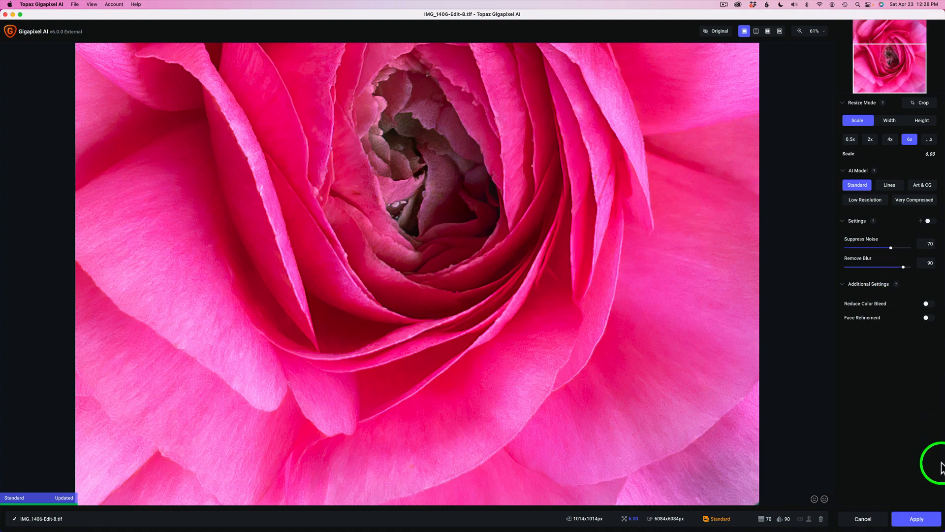
{"action": "left_click", "coordinate": [916, 518]}
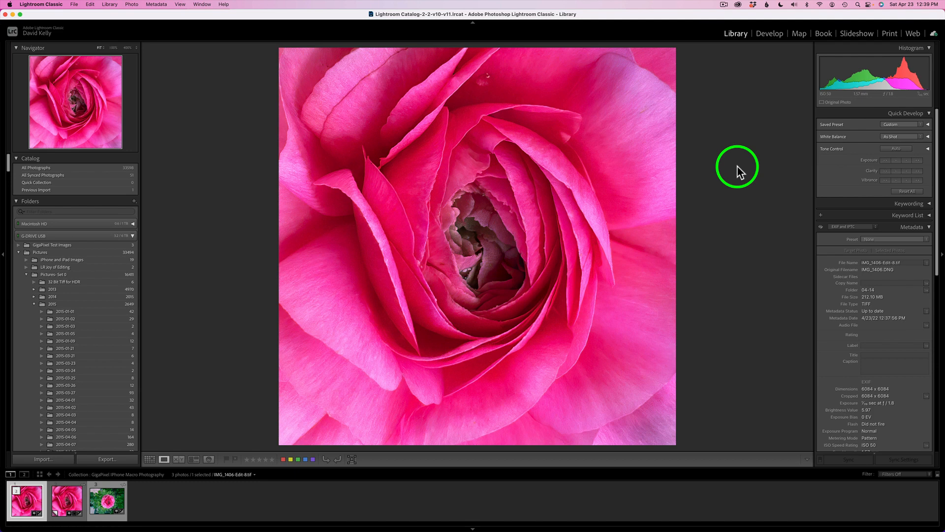
{"action": "mouse_move", "coordinate": [710, 302]}
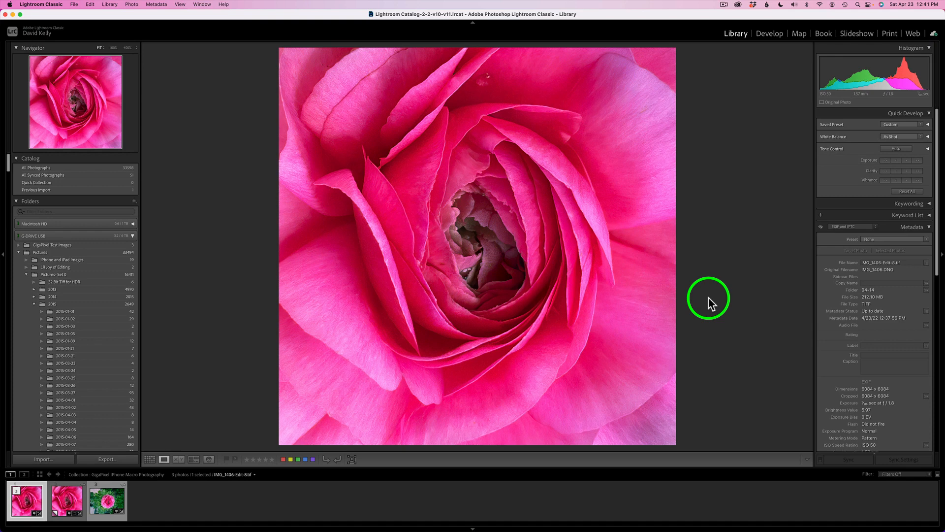
{"action": "mouse_move", "coordinate": [618, 134]}
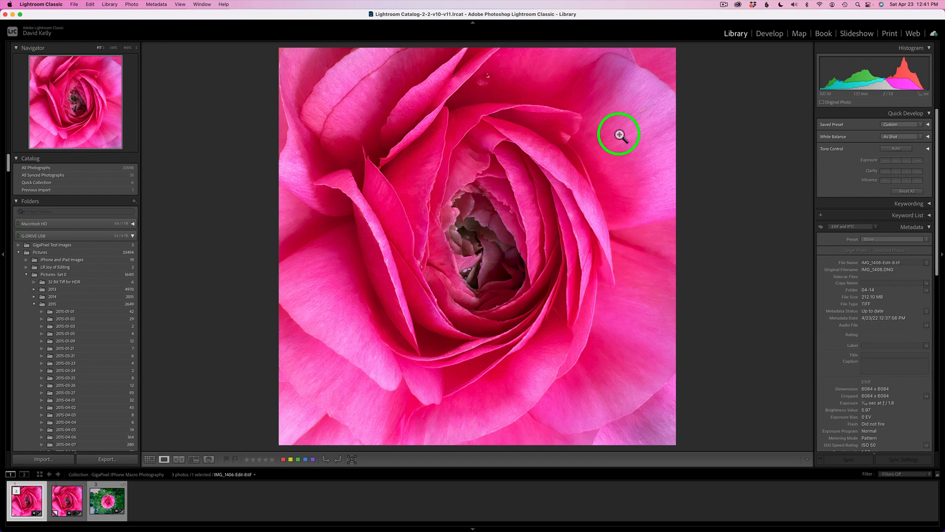
{"action": "left_click", "coordinate": [618, 134]}
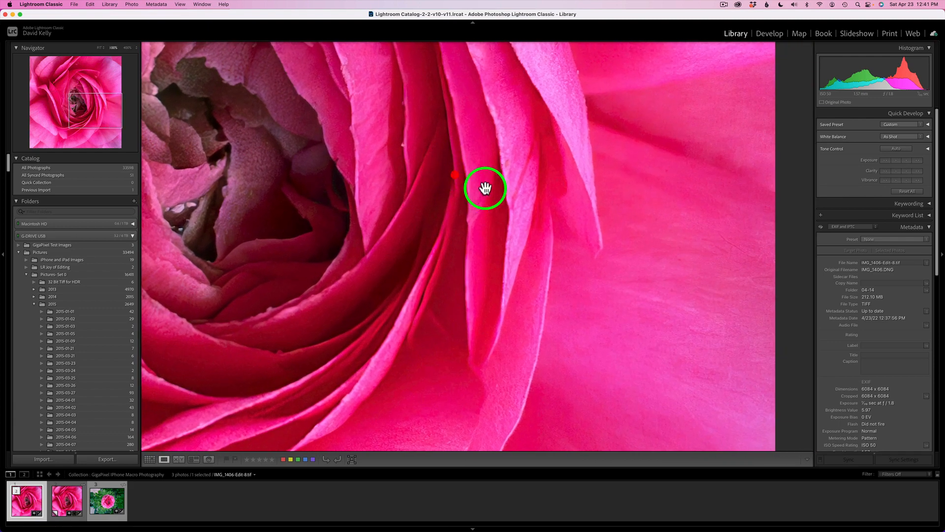
{"action": "left_click", "coordinate": [486, 188]}
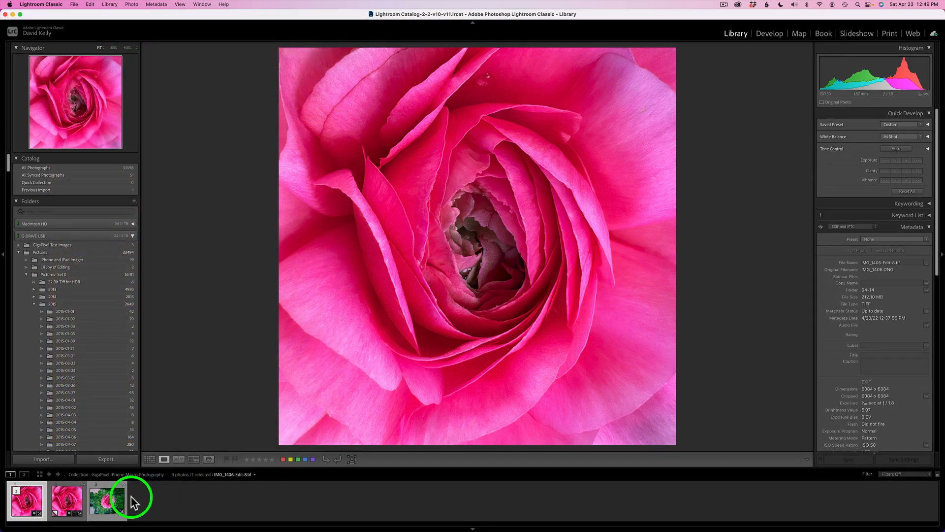
View the original rose photo among the leaves, then return to the upscaled rose
{"action": "left_click", "coordinate": [110, 499]}
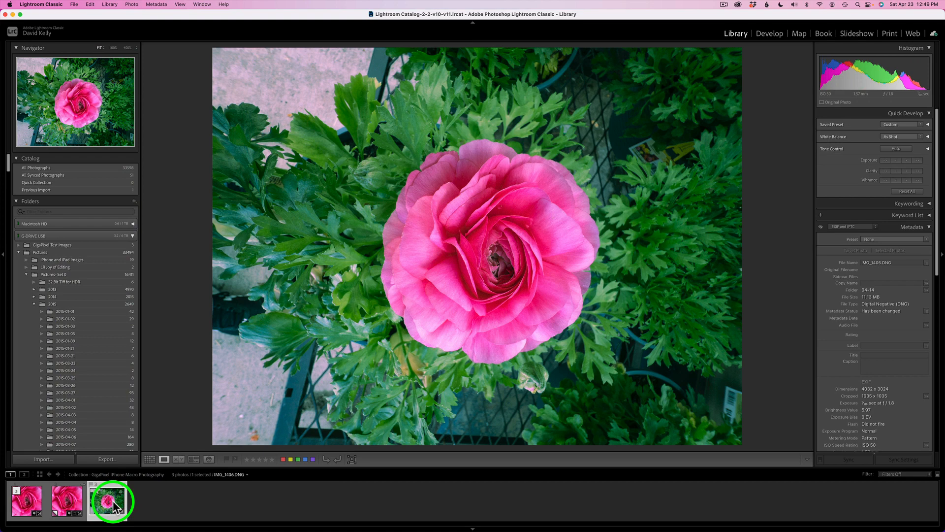
{"action": "left_click", "coordinate": [26, 500]}
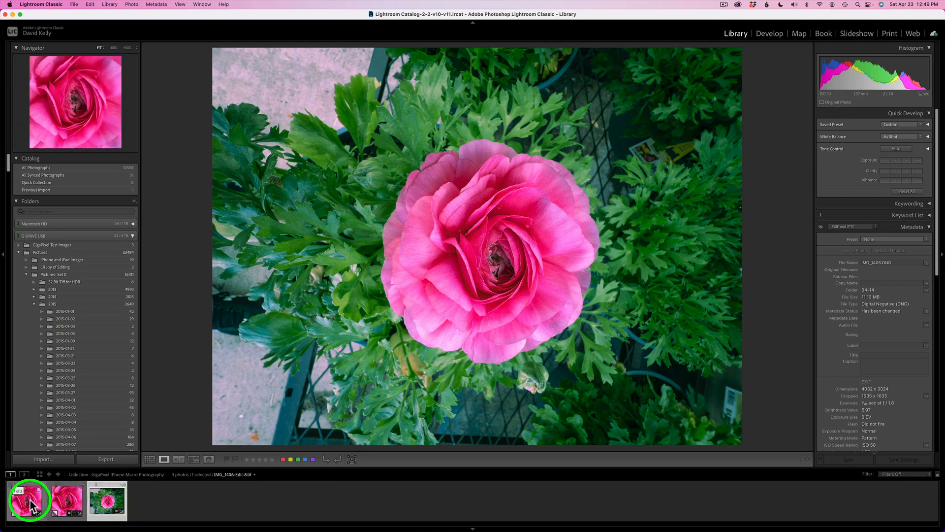